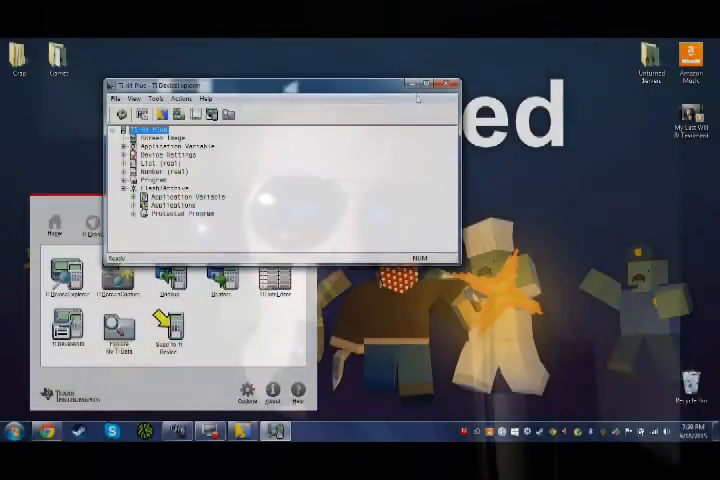
Step: Close the TI Device Explorer window showing the calculator's contents
left_click(448, 84)
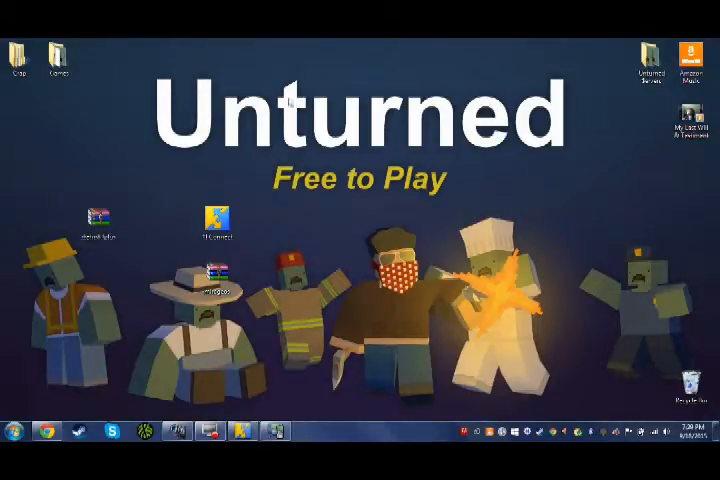
mouse_move(316, 284)
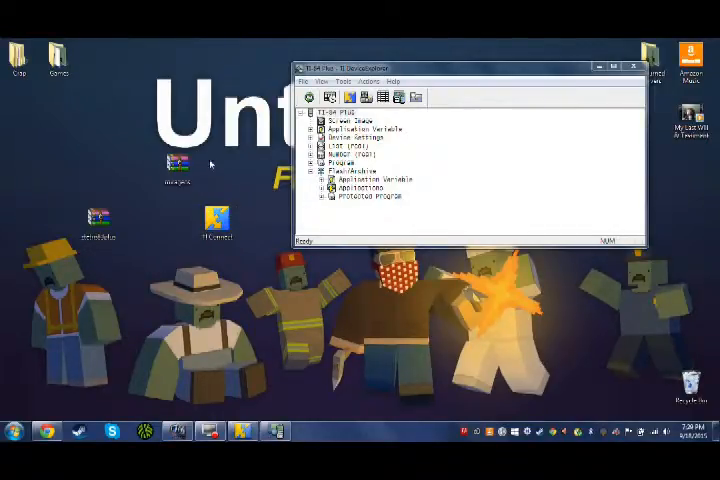
mouse_move(150, 156)
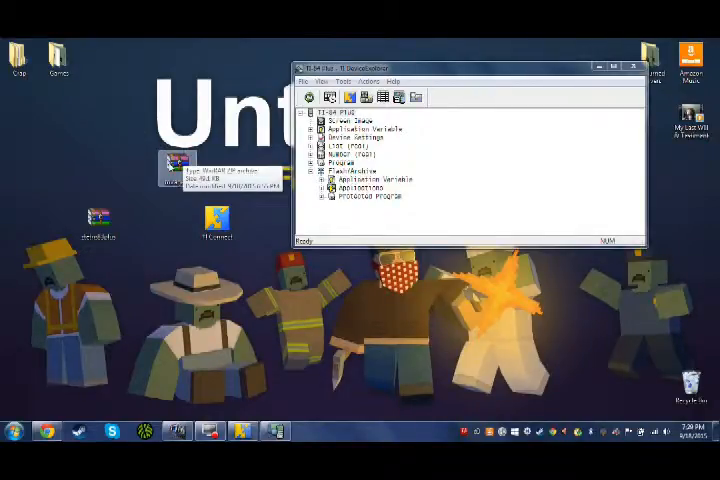
Step: Open the downloaded ZTetris .8xk file from the desktop for sending to the calculator
double_click(176, 168)
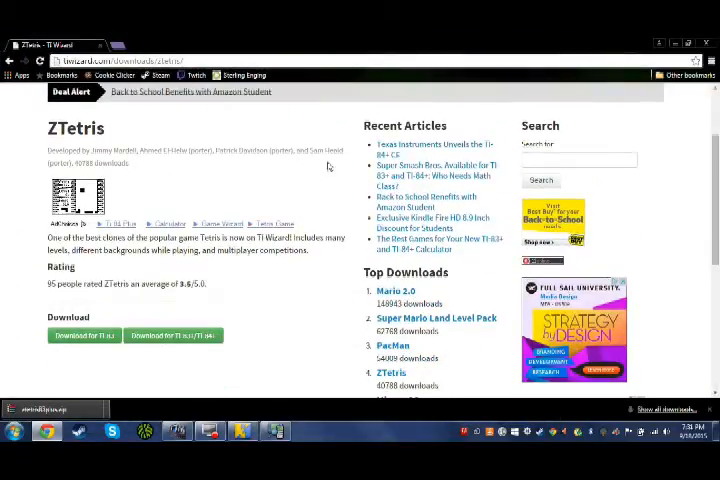
mouse_move(144, 144)
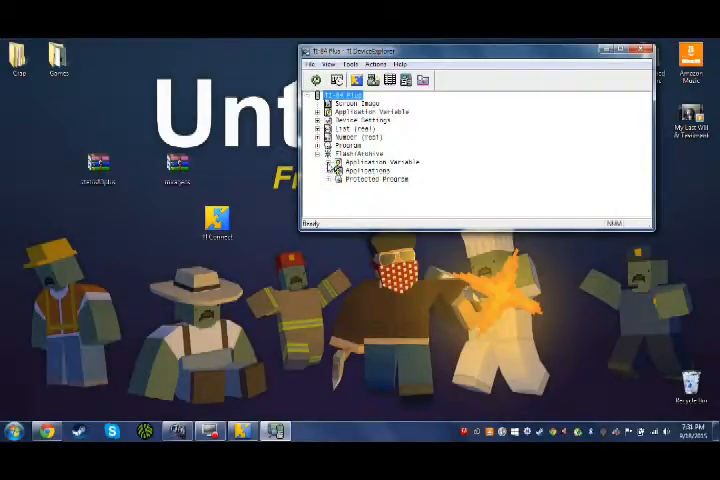
Step: Refresh the calculator contents so the installed applications are listed
left_click(340, 164)
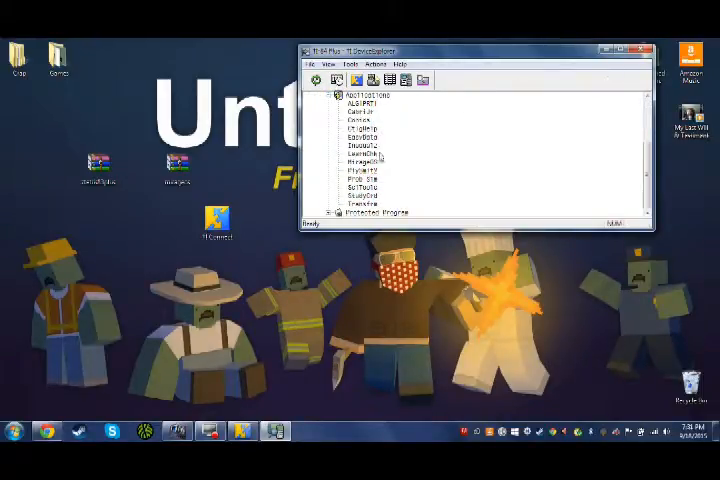
mouse_move(432, 168)
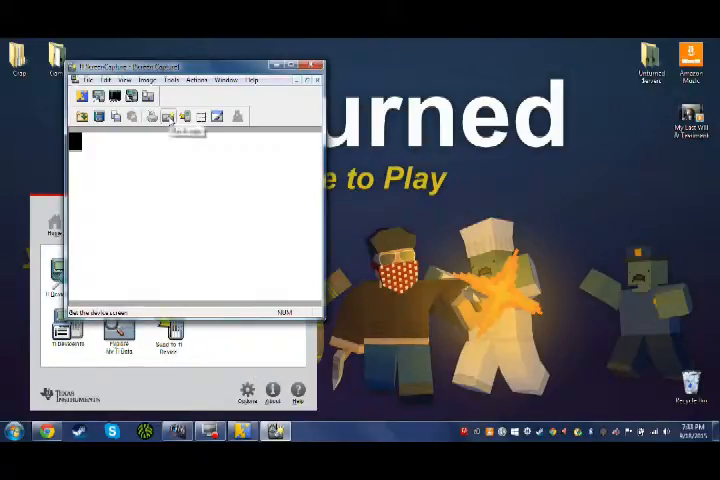
mouse_move(232, 116)
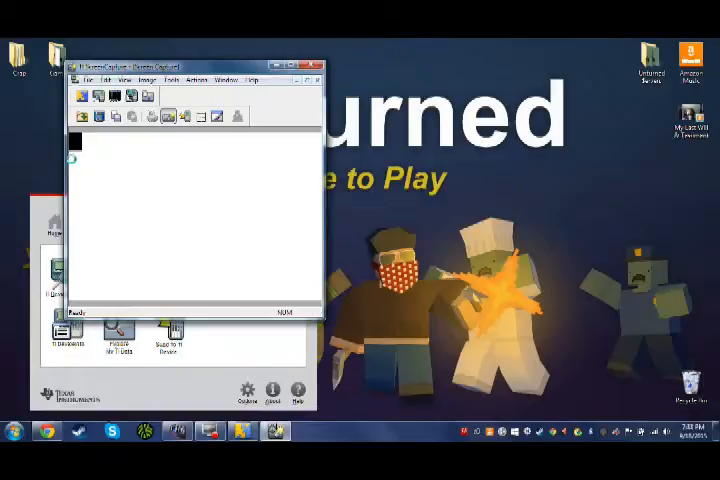
Step: Bring up the TI Screen Capture tool from the TI Connect main window
type("888")
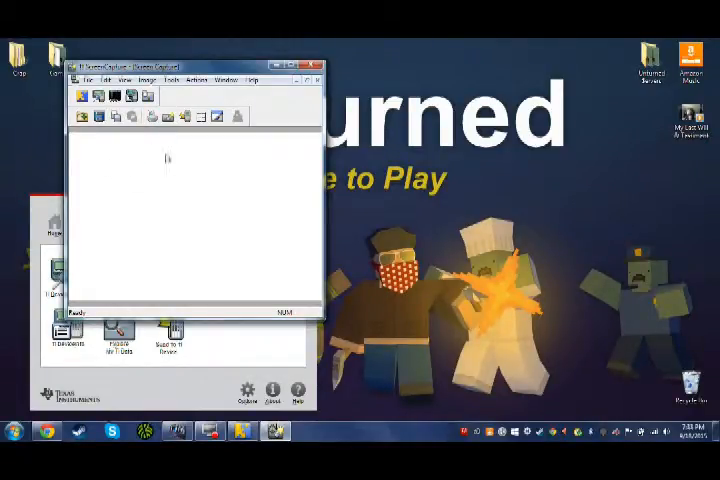
mouse_move(170, 204)
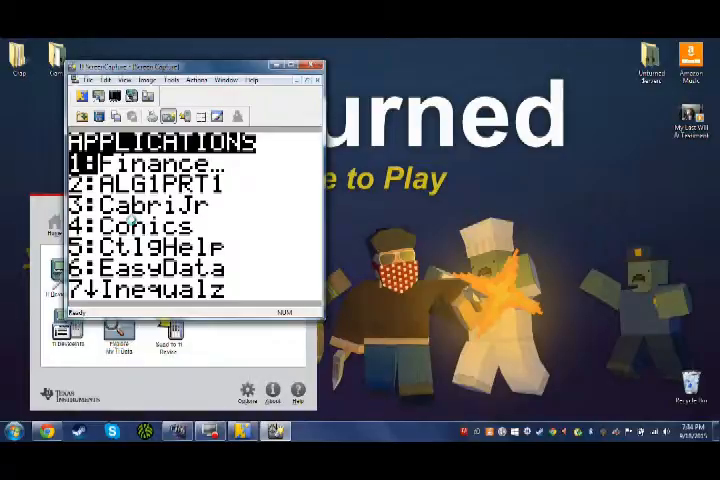
Step: Scroll the calculator's APPS menu down to MirageOS and capture the screen
scroll("down", 3)
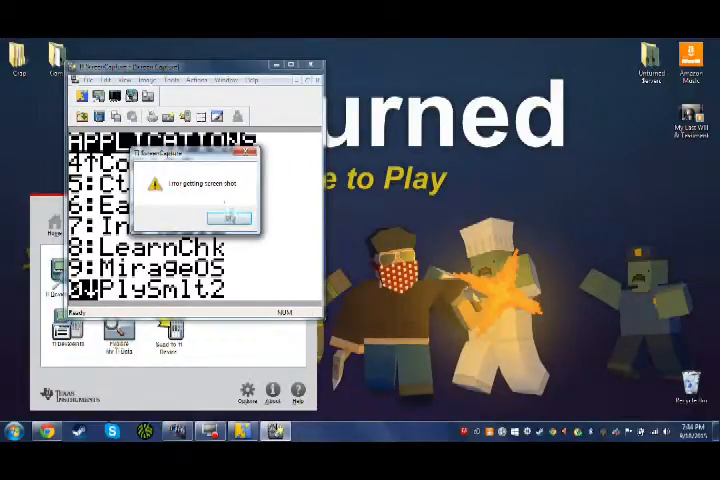
Step: Dismiss the popup so the captured Applications menu with MirageOS is fully visible
left_click(218, 218)
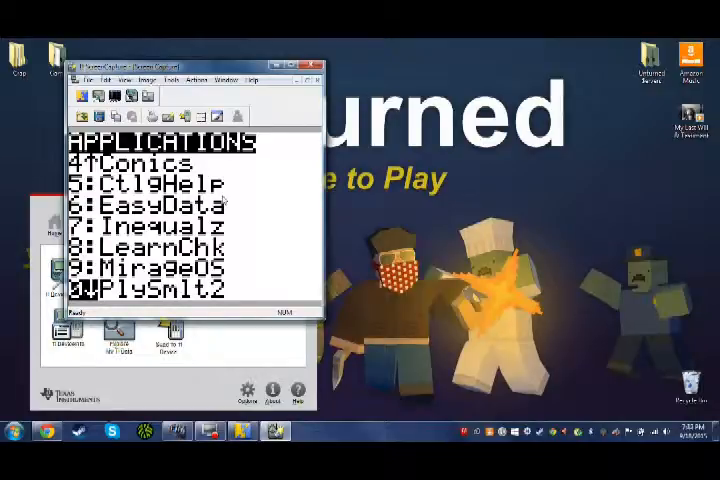
mouse_move(228, 188)
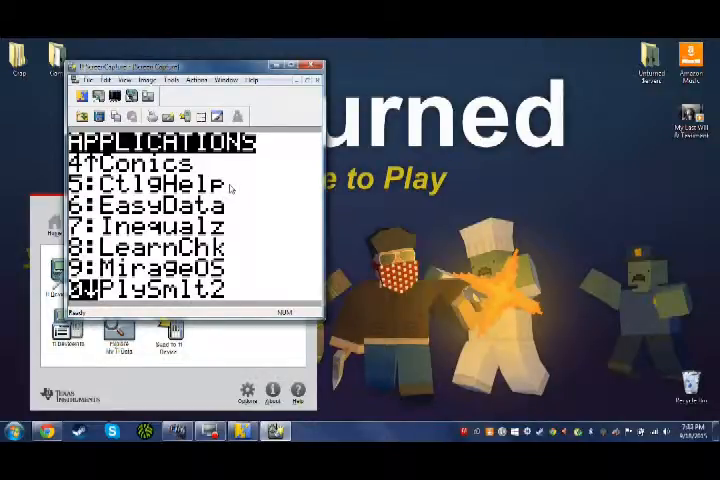